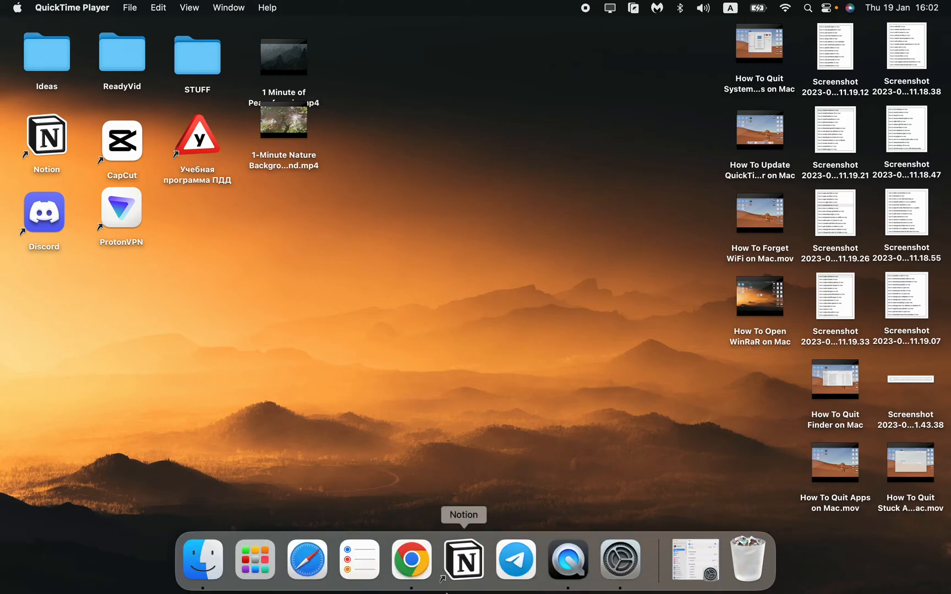
pyautogui.moveTo(411, 559)
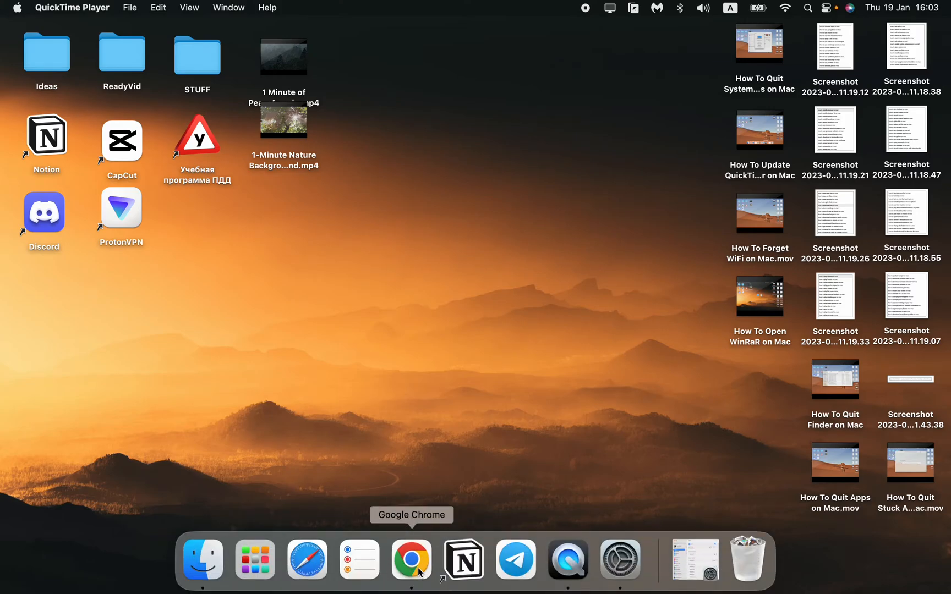
# Step: Launch Google Chrome from the Dock
pyautogui.click(412, 559)
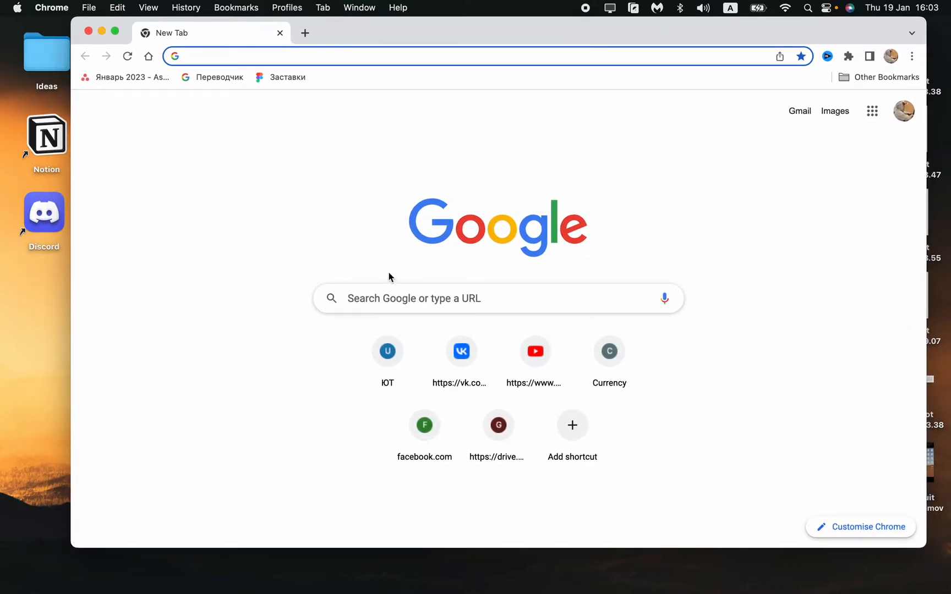
pyautogui.moveTo(776, 11)
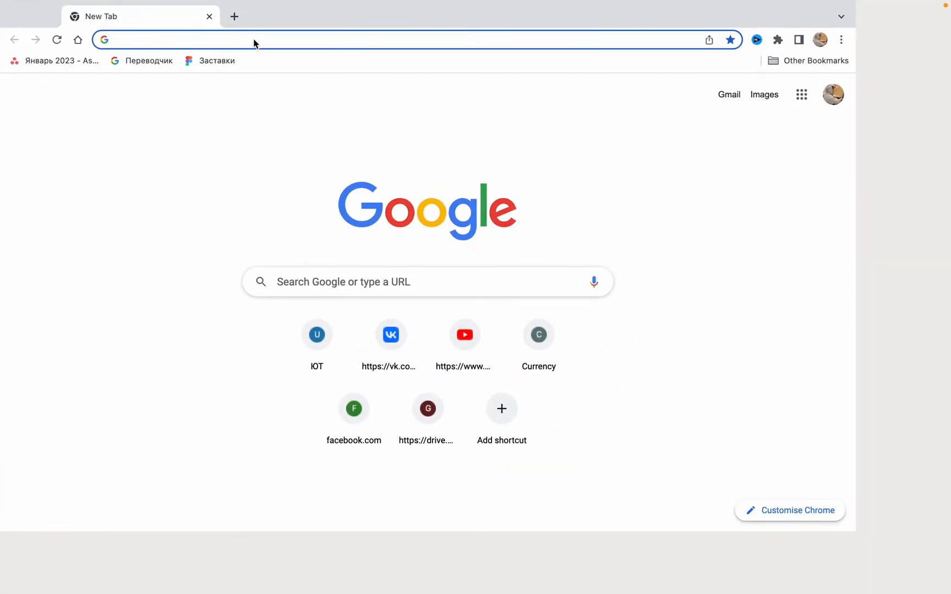
# Step: Search Google for 'bittorrent' from the address bar
pyautogui.write('bittorr')
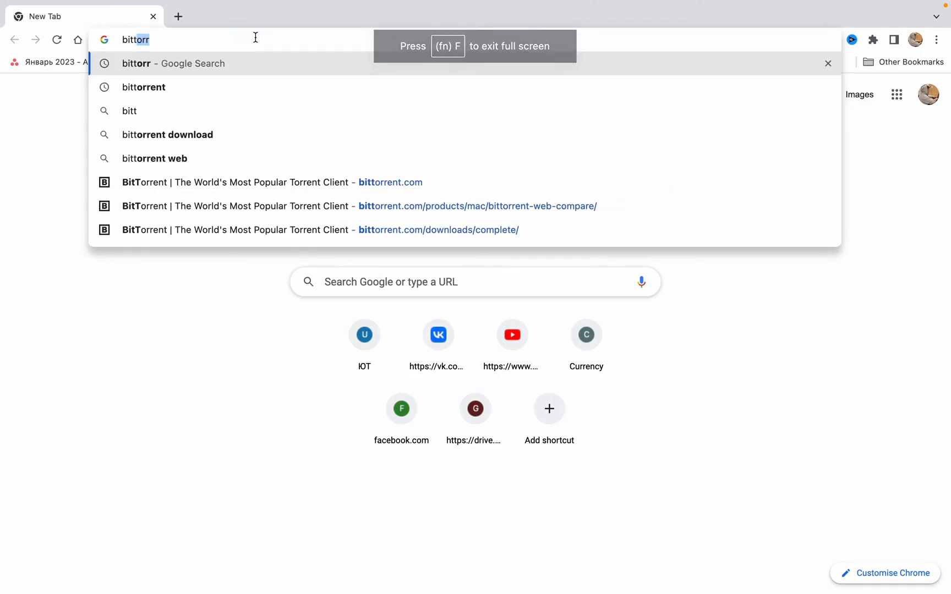
pyautogui.press('Return')
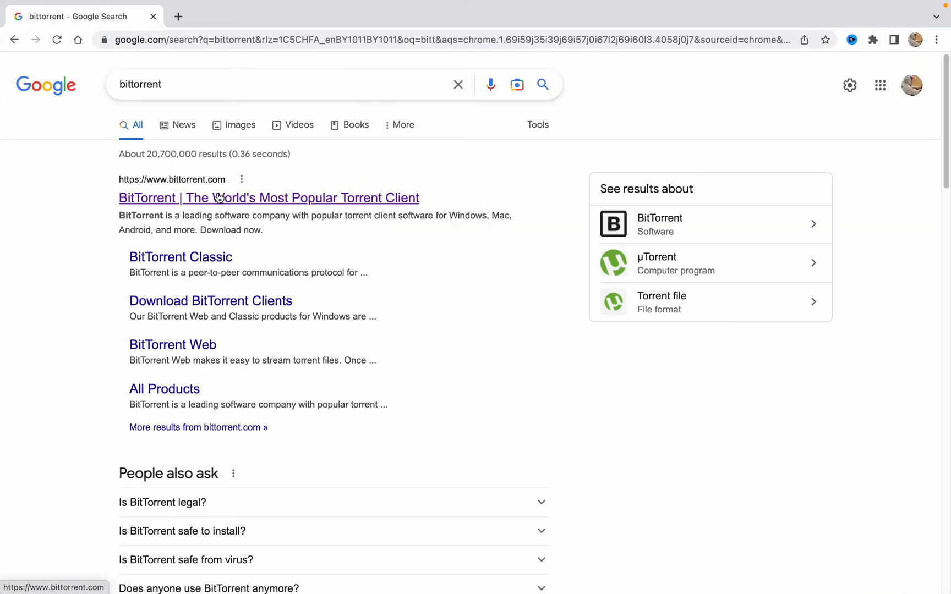
# Step: Go to the official bittorrent.com site from the first search result
pyautogui.click(268, 198)
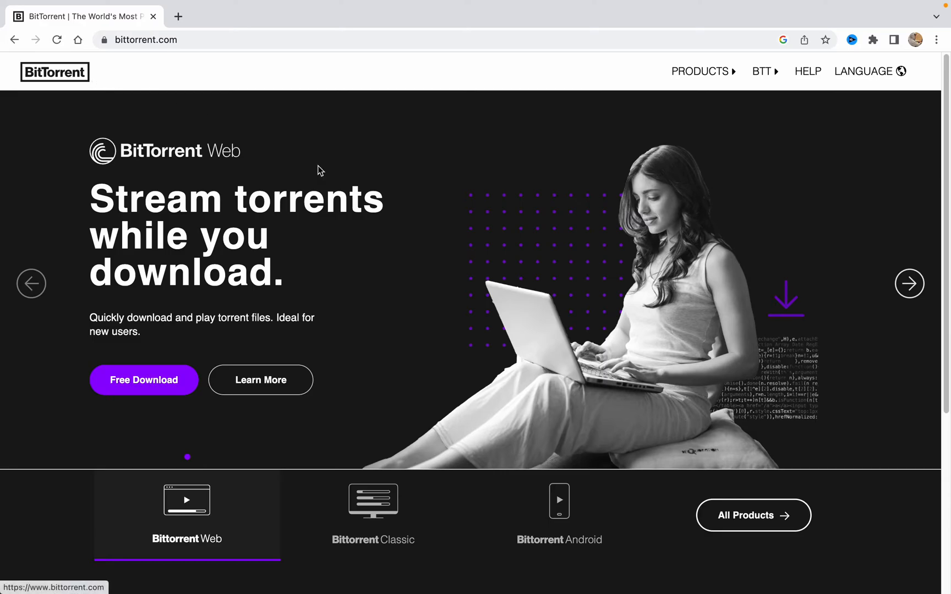
pyautogui.moveTo(338, 224)
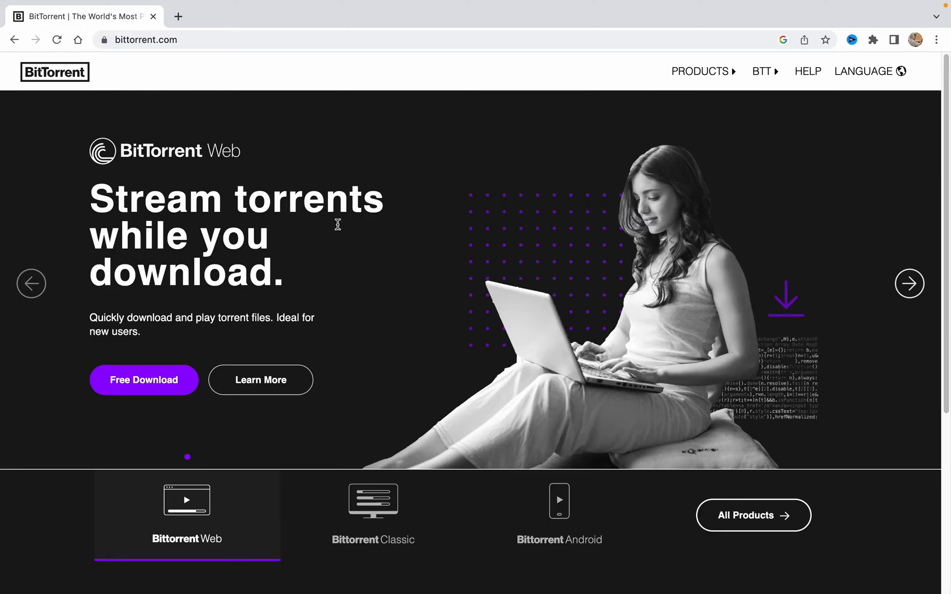
pyautogui.moveTo(157, 372)
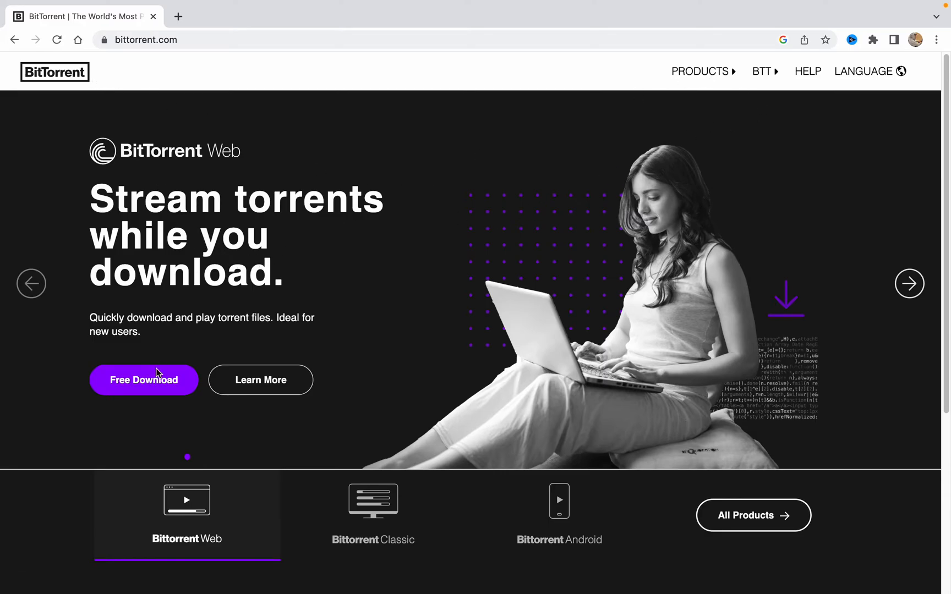
pyautogui.moveTo(145, 380)
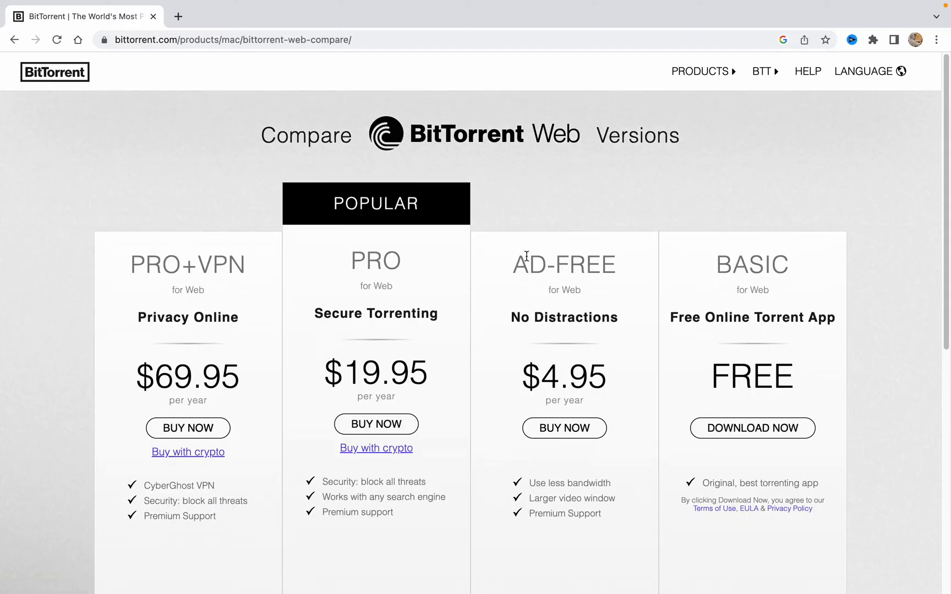
pyautogui.moveTo(120, 354)
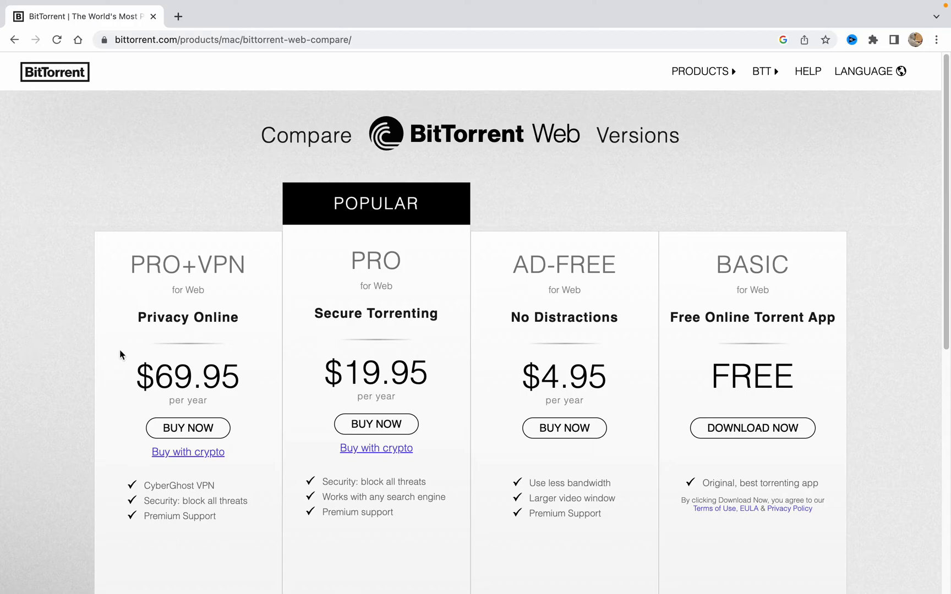
# Step: Start the free Basic BitTorrent Web download via DOWNLOAD NOW on the comparison page
pyautogui.scroll(-3)
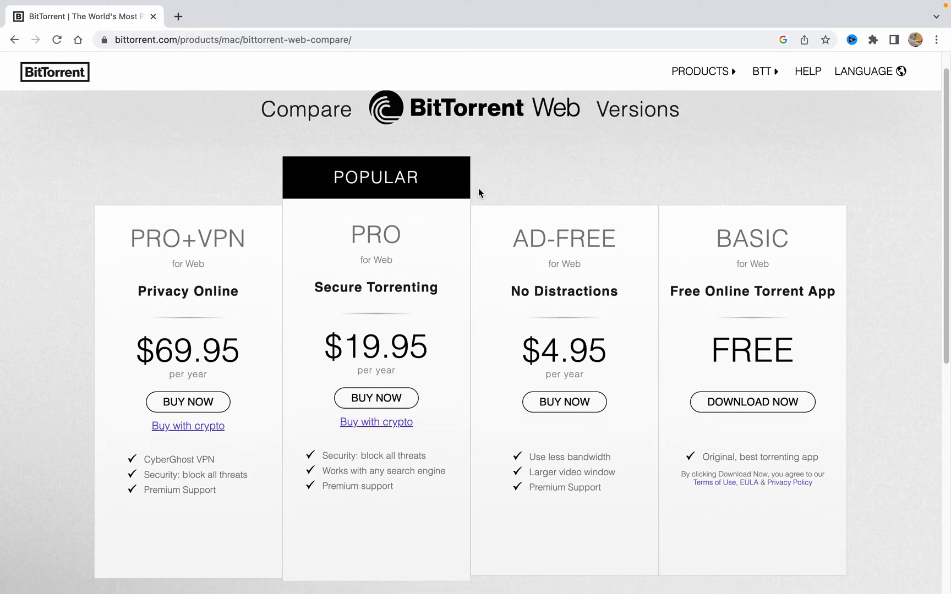
pyautogui.moveTo(672, 200)
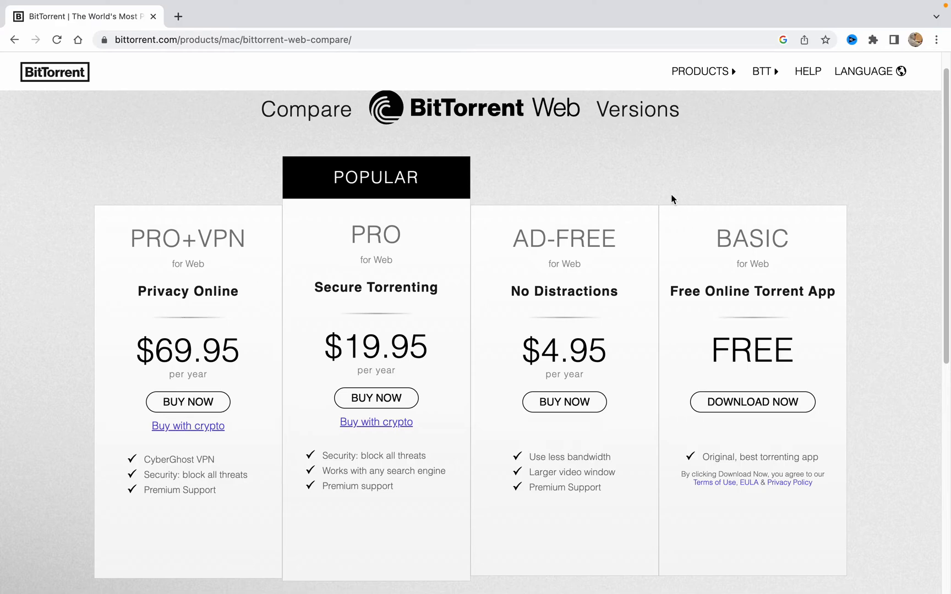
pyautogui.moveTo(766, 235)
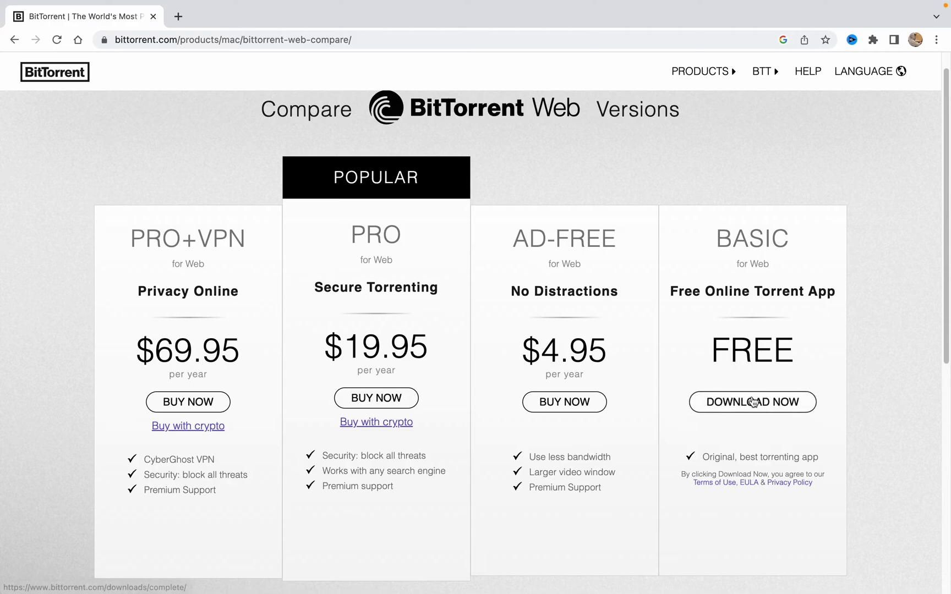
pyautogui.moveTo(752, 401)
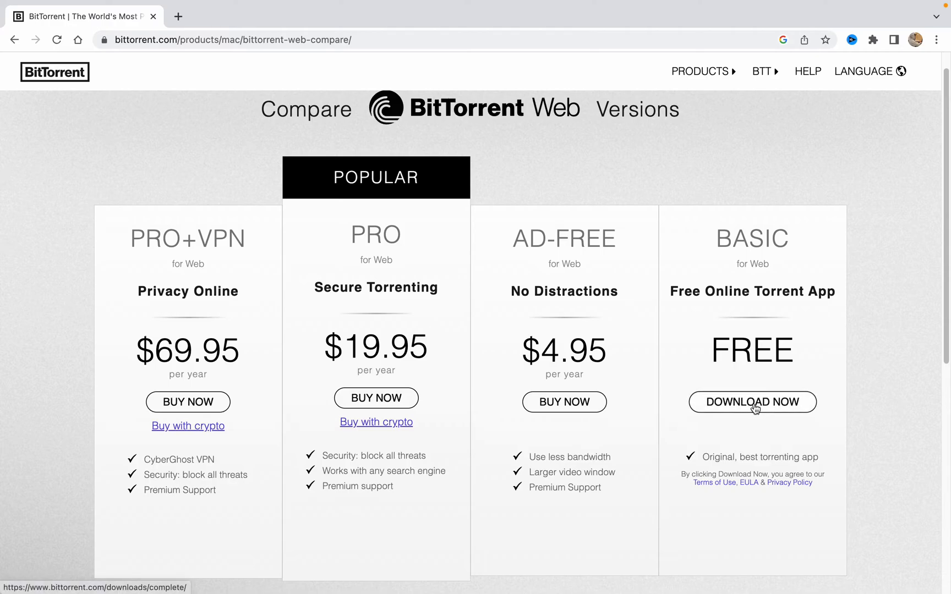
pyautogui.click(752, 401)
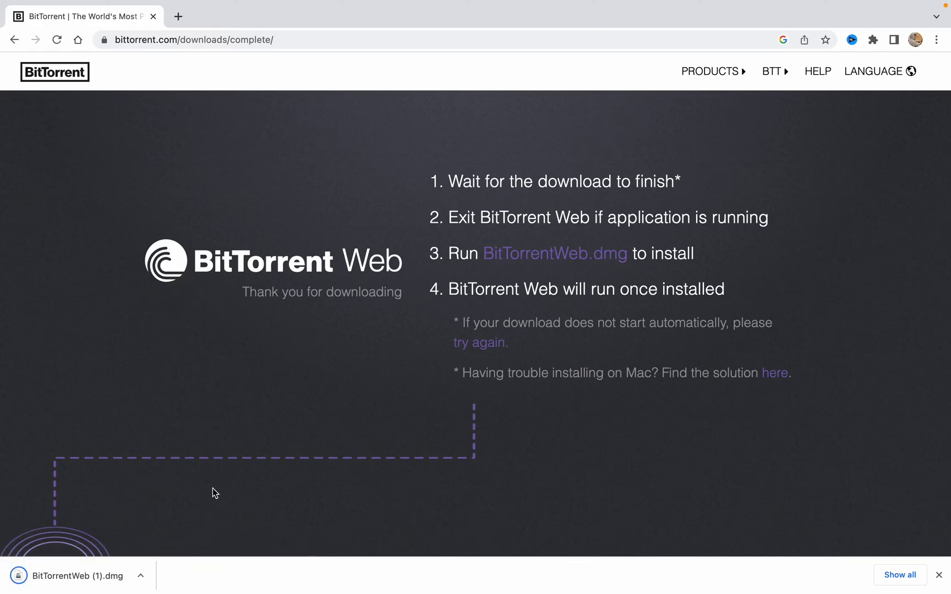
pyautogui.moveTo(76, 575)
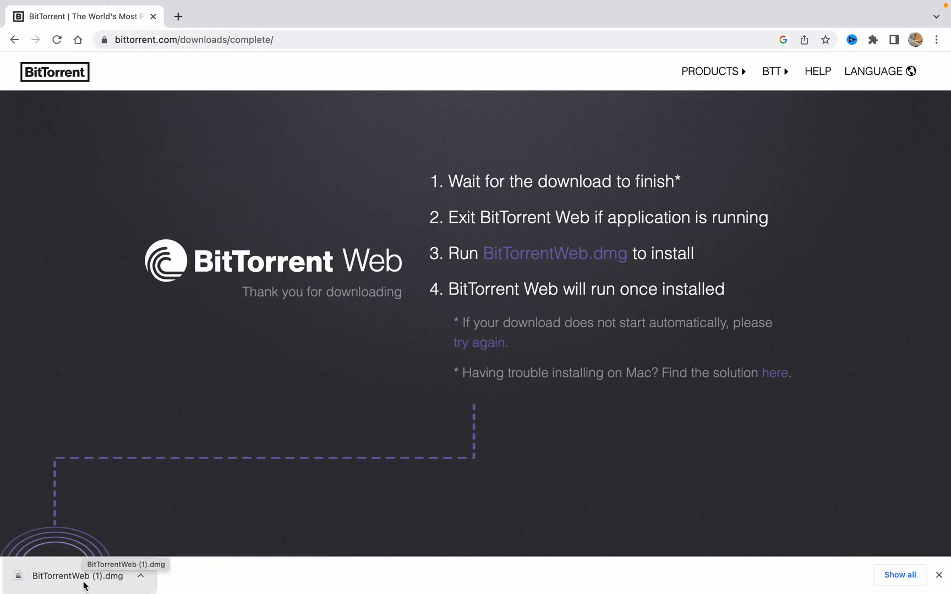
pyautogui.moveTo(479, 185)
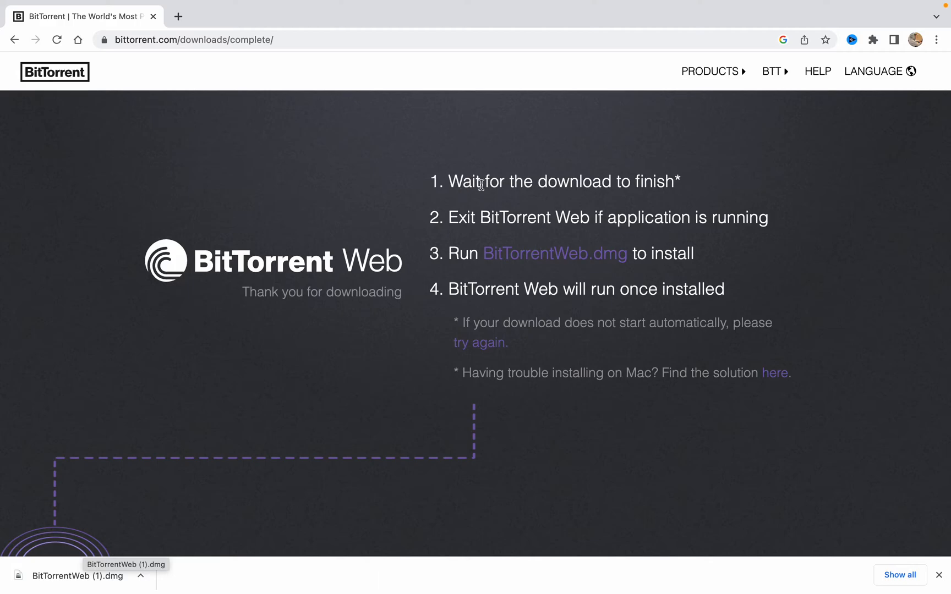
pyautogui.moveTo(417, 245)
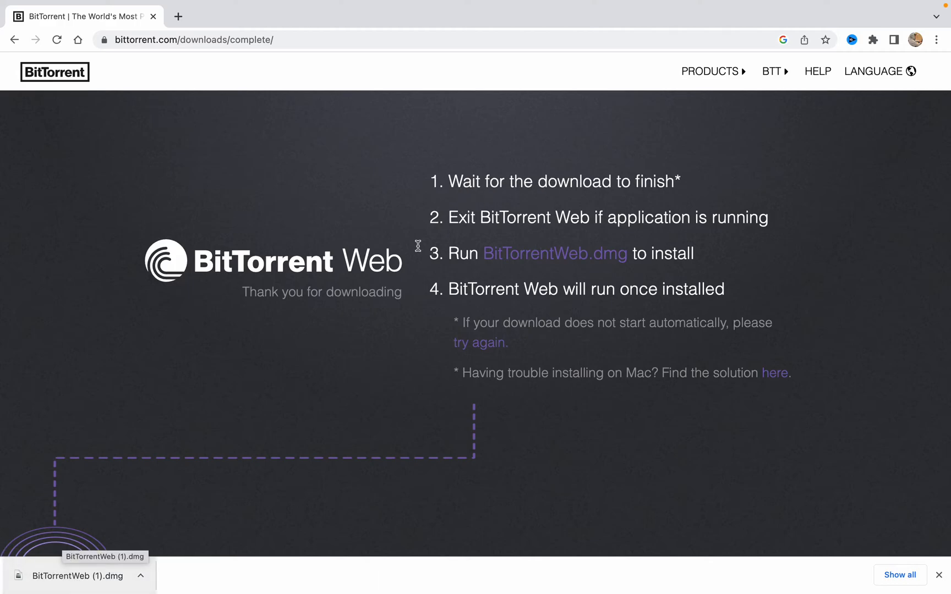
pyautogui.moveTo(718, 220)
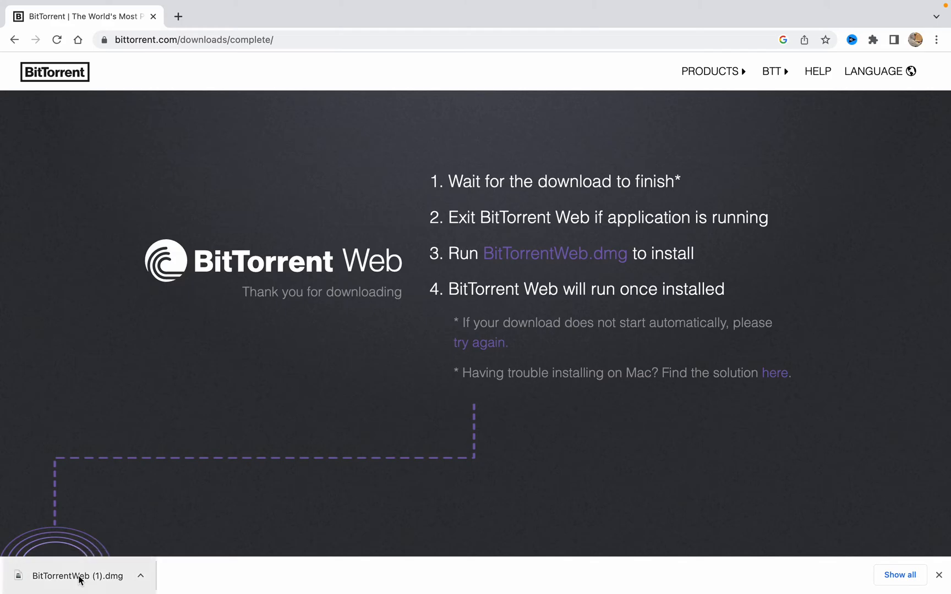
# Step: Mount the downloaded BitTorrentWeb (1).dmg disk image from Chrome's download bar
pyautogui.click(77, 575)
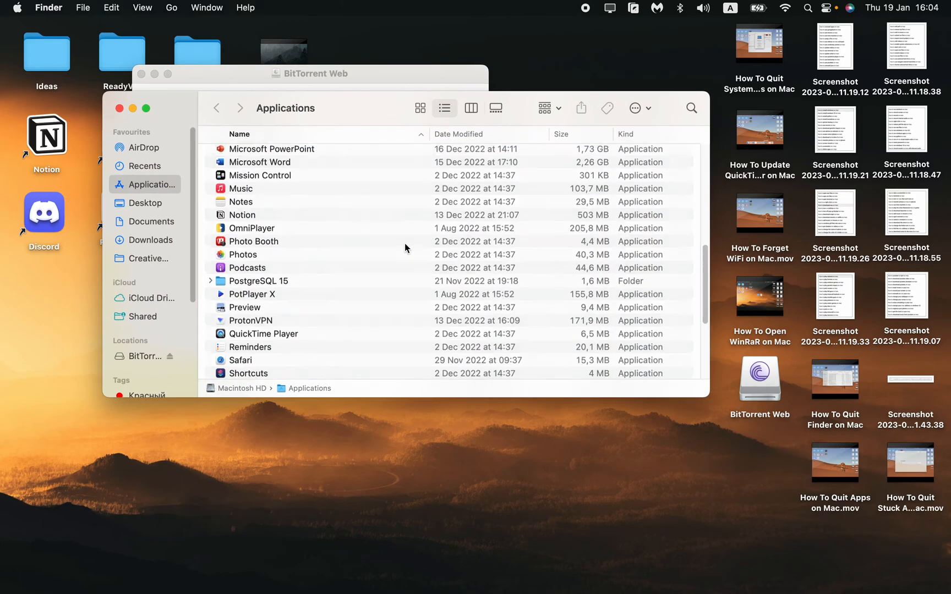
# Step: Launch BitTorrent Web from the Applications folder in Finder
pyautogui.scroll(3)
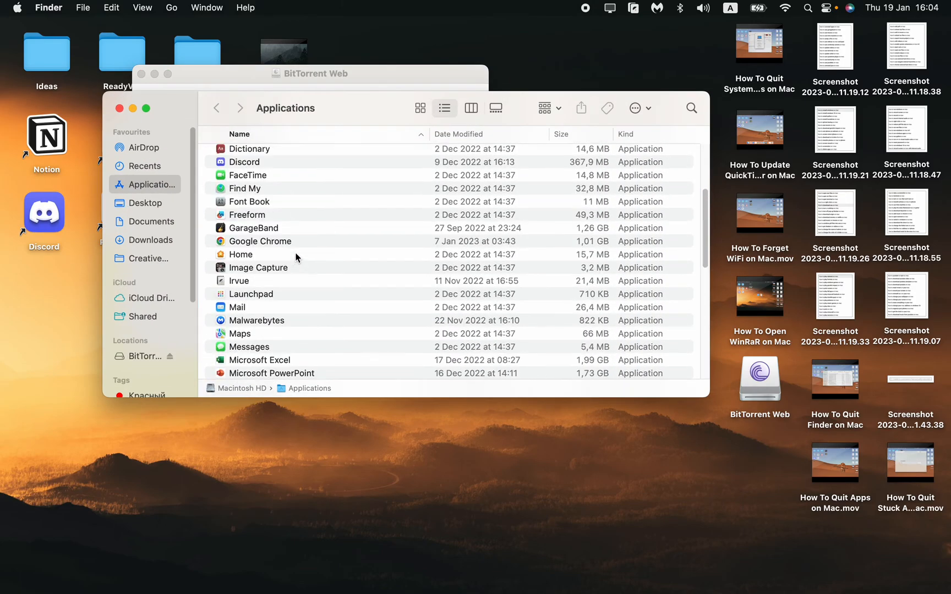
pyautogui.scroll(3)
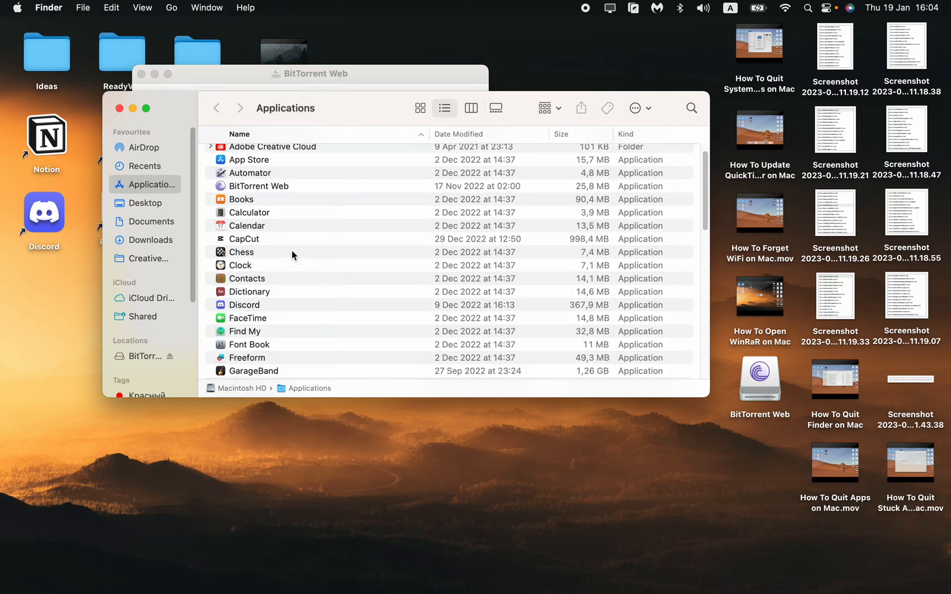
pyautogui.scroll(3)
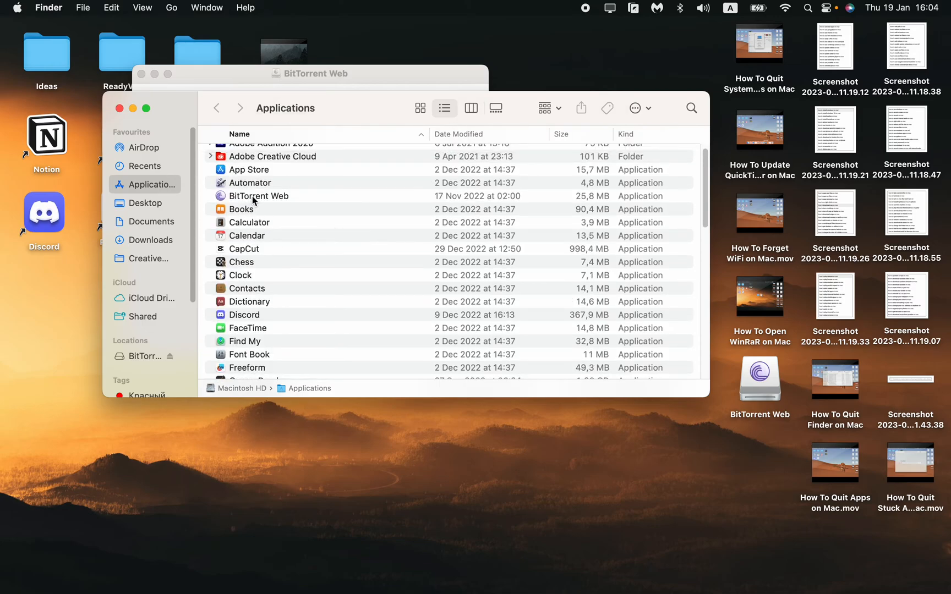
pyautogui.doubleClick(259, 196)
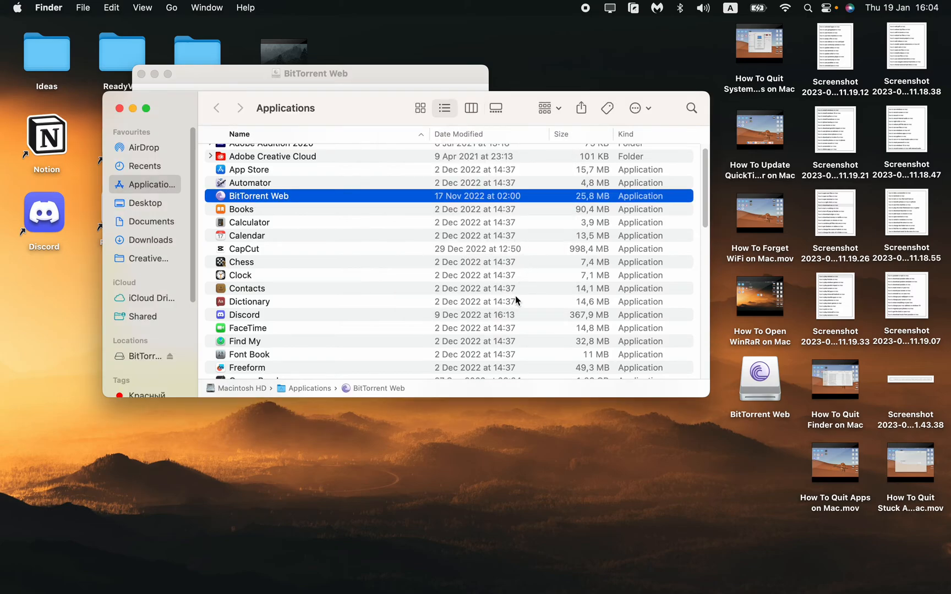
pyautogui.doubleClick(258, 195)
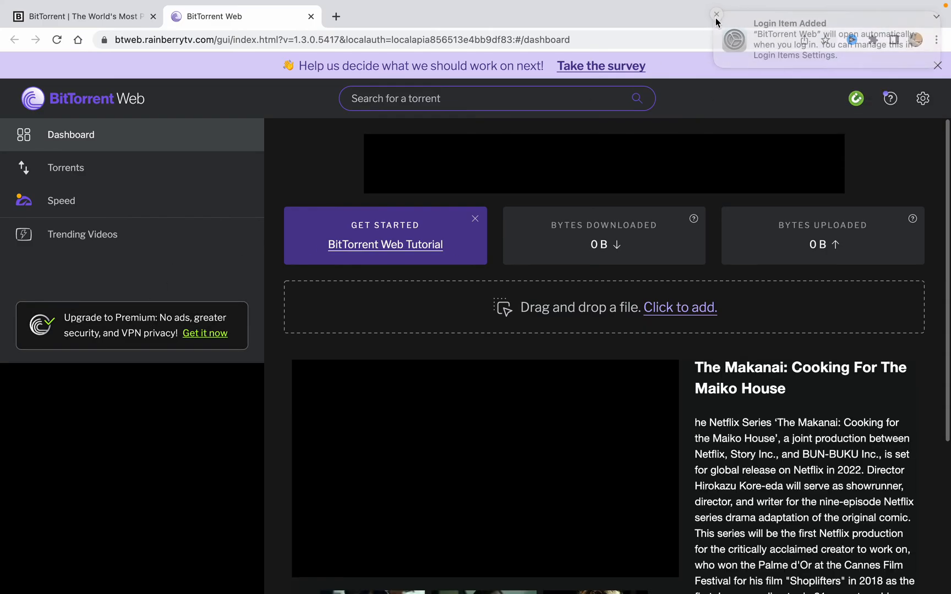
# Step: Dismiss the Login Item Added notification, leaving the BitTorrent Web dashboard showing
pyautogui.click(716, 13)
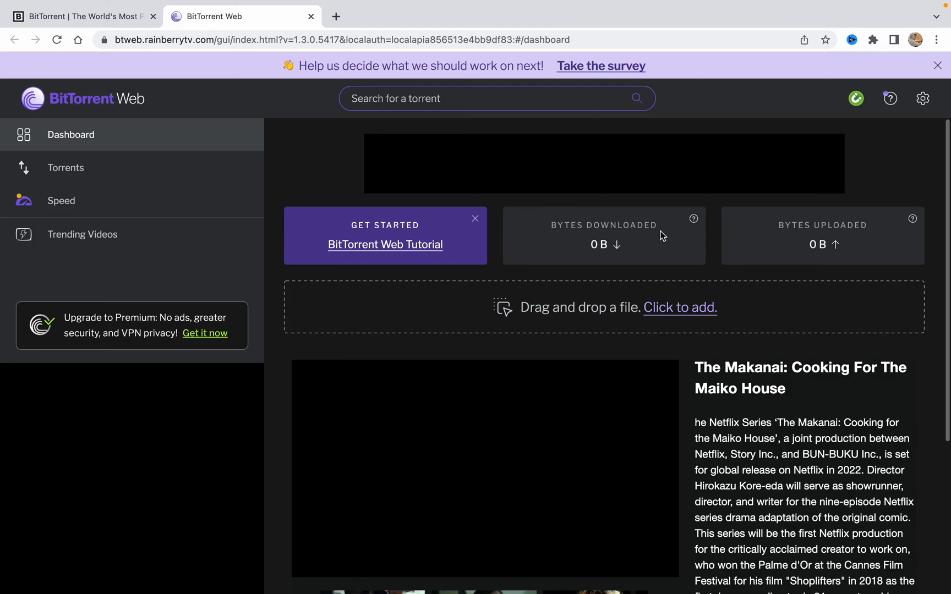
pyautogui.moveTo(922, 98)
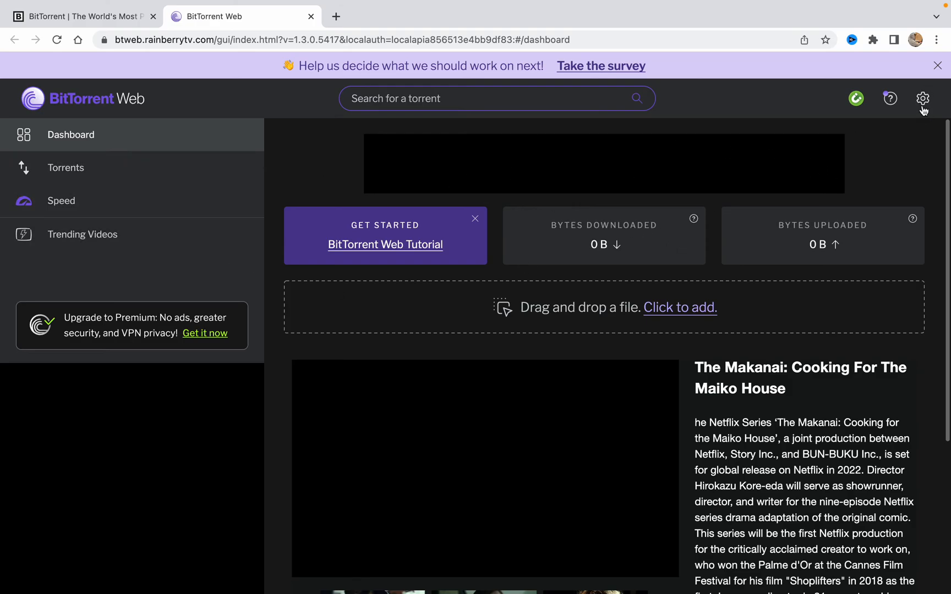
pyautogui.moveTo(656, 348)
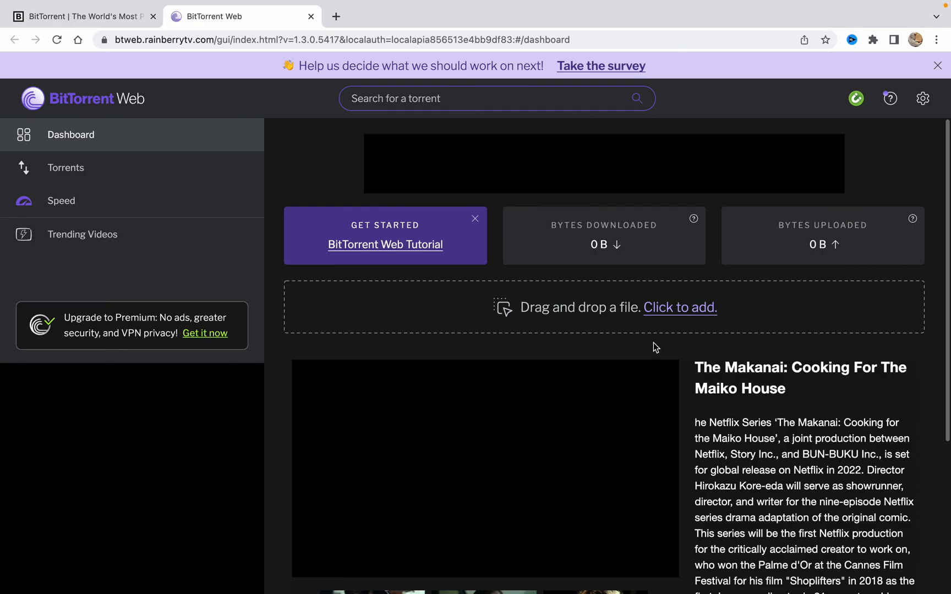
pyautogui.moveTo(656, 245)
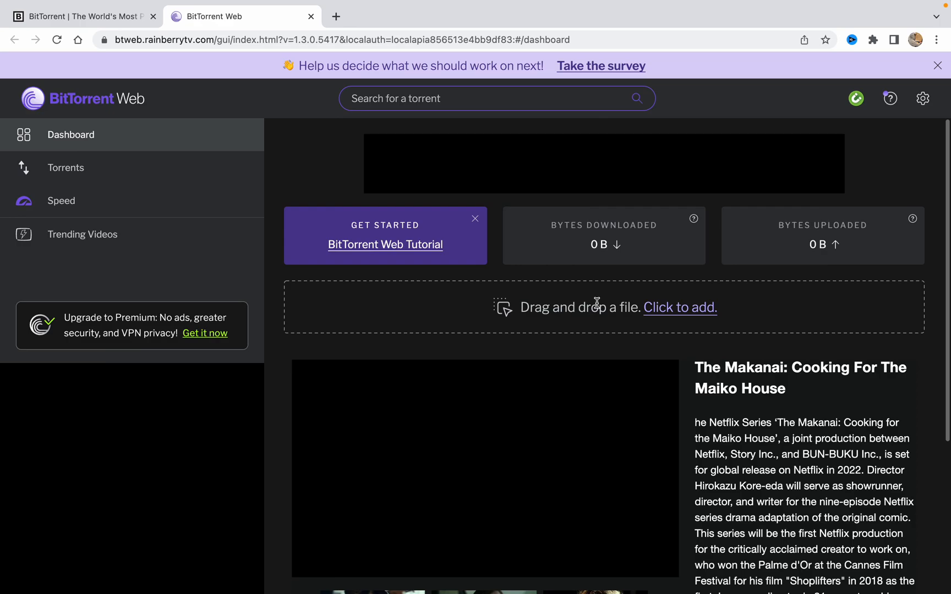
pyautogui.moveTo(626, 4)
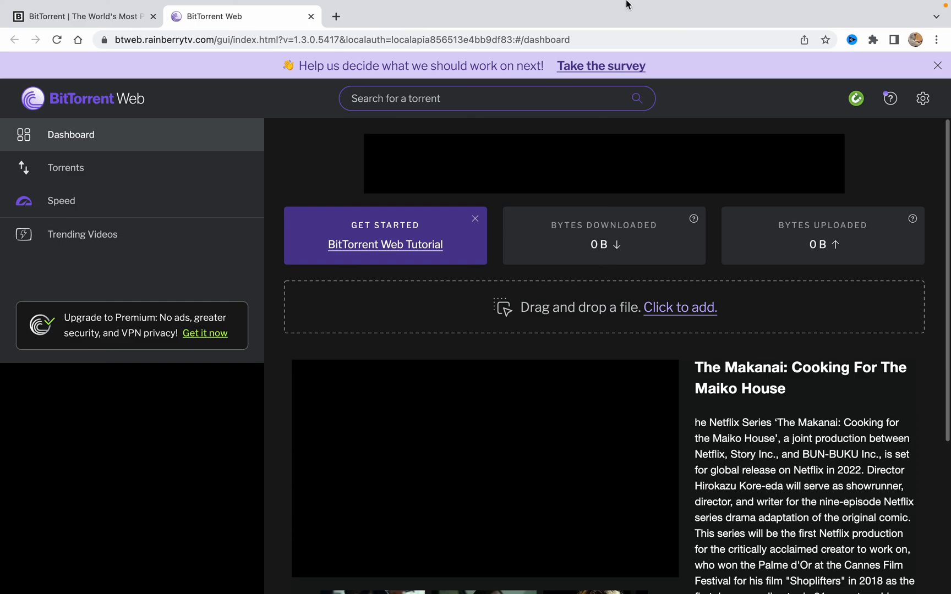